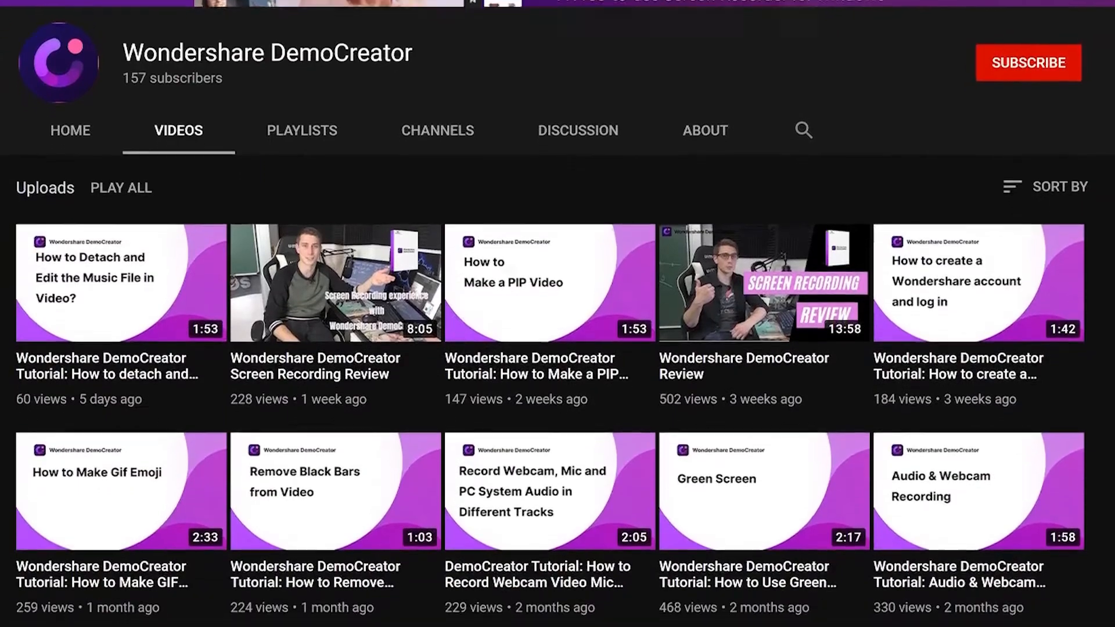
# Step: Add a purple text title over the recording reading 'Hello World!'
pyautogui.scroll(-3)
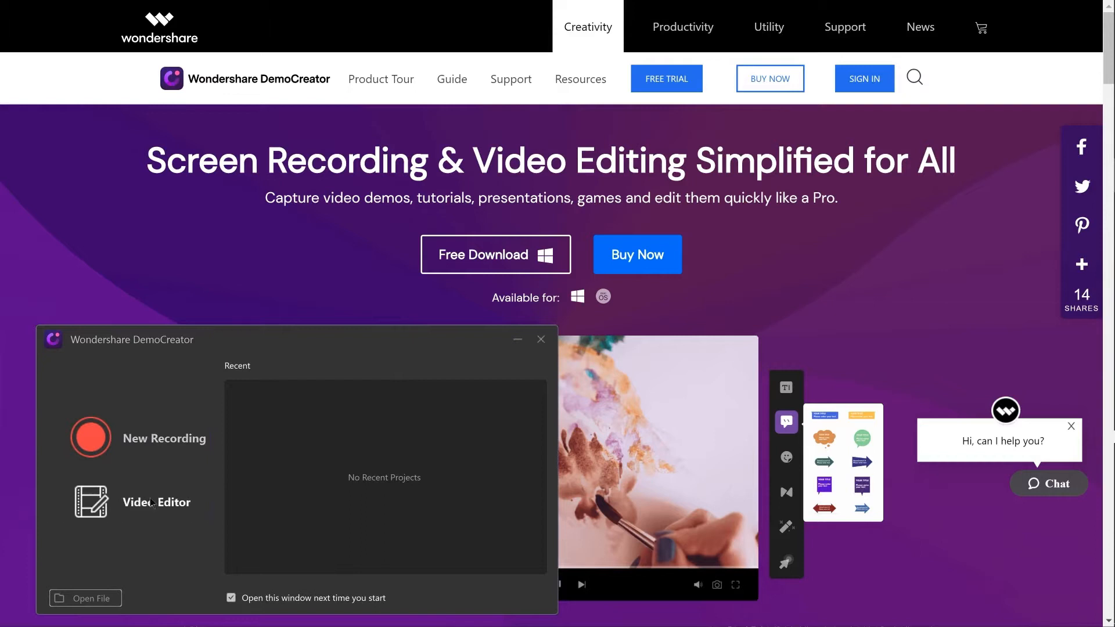
pyautogui.click(156, 501)
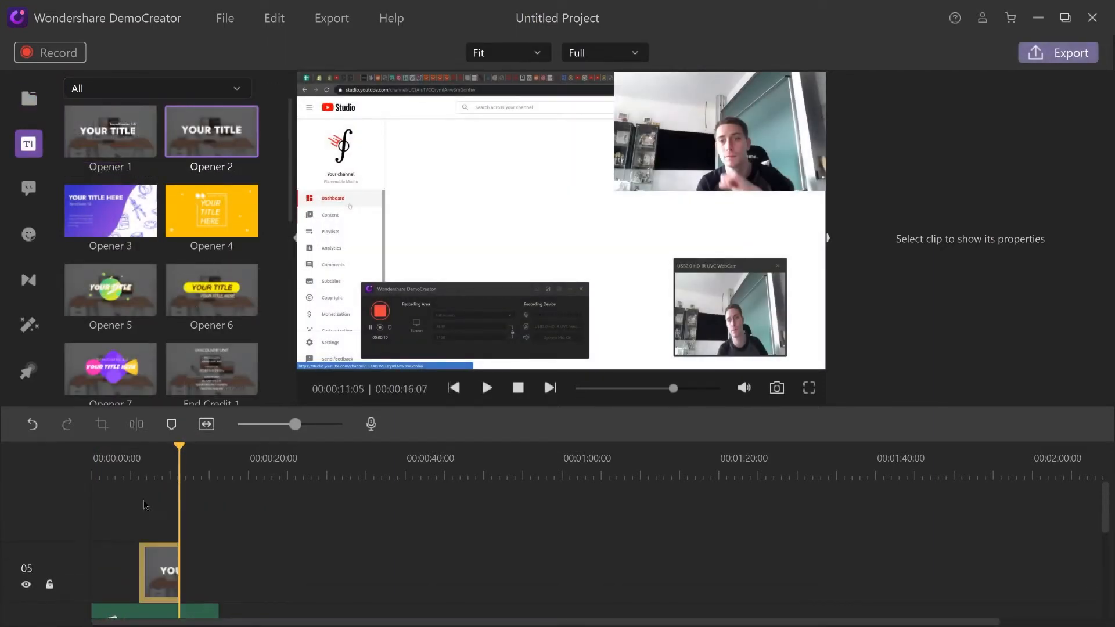
pyautogui.write('Hello')
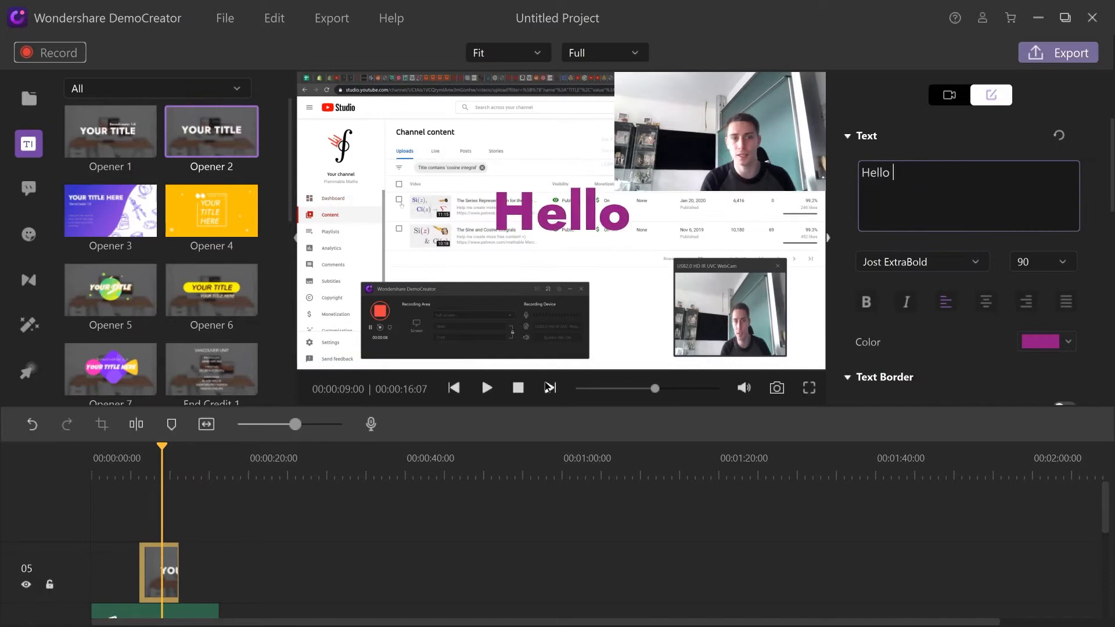
pyautogui.write('World!')
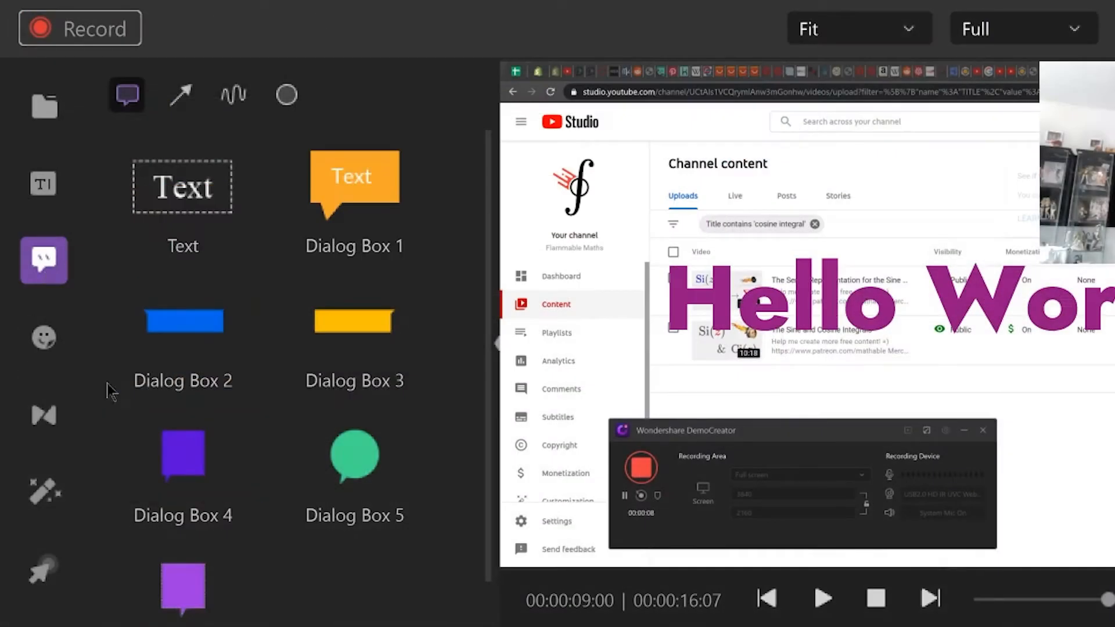
# Step: Look through the Annotation captions and animated Stickers effects
pyautogui.click(44, 337)
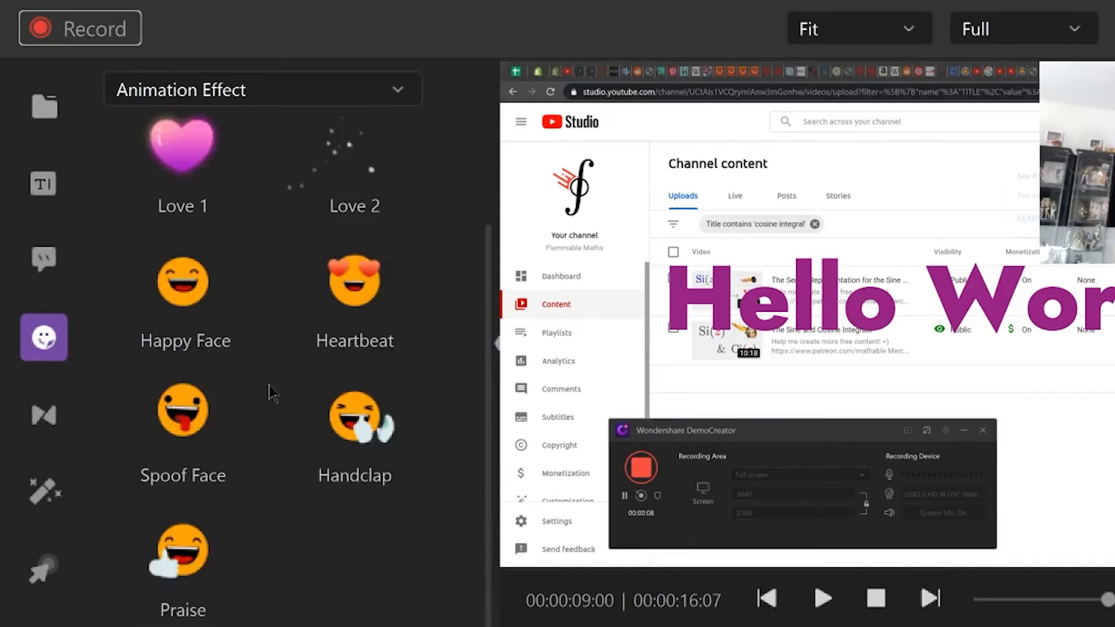
pyautogui.click(43, 491)
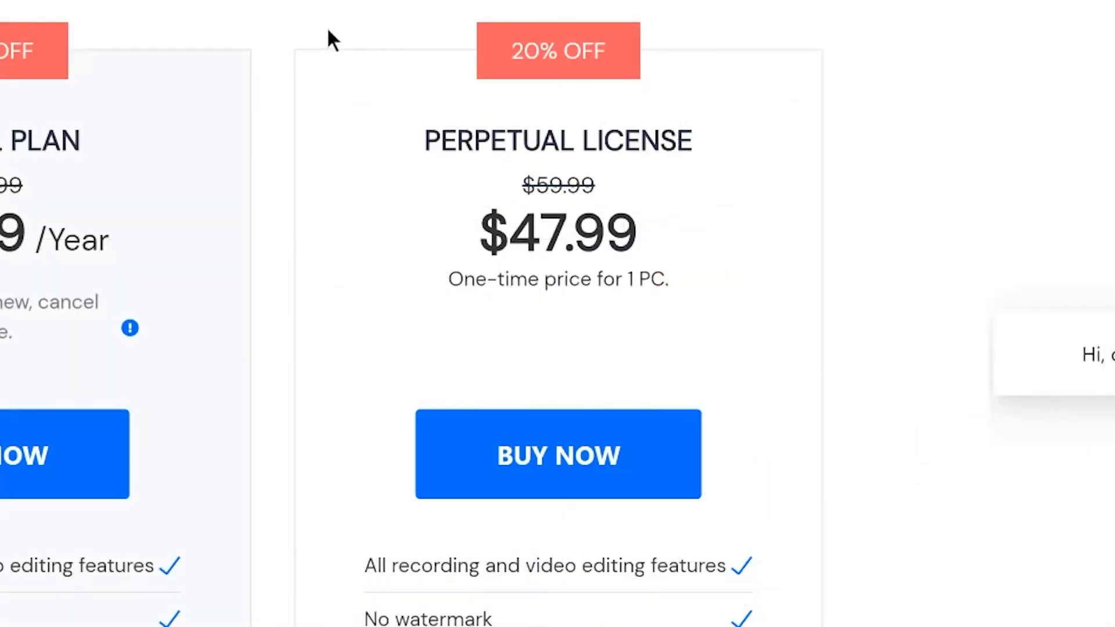
pyautogui.moveTo(773, 149)
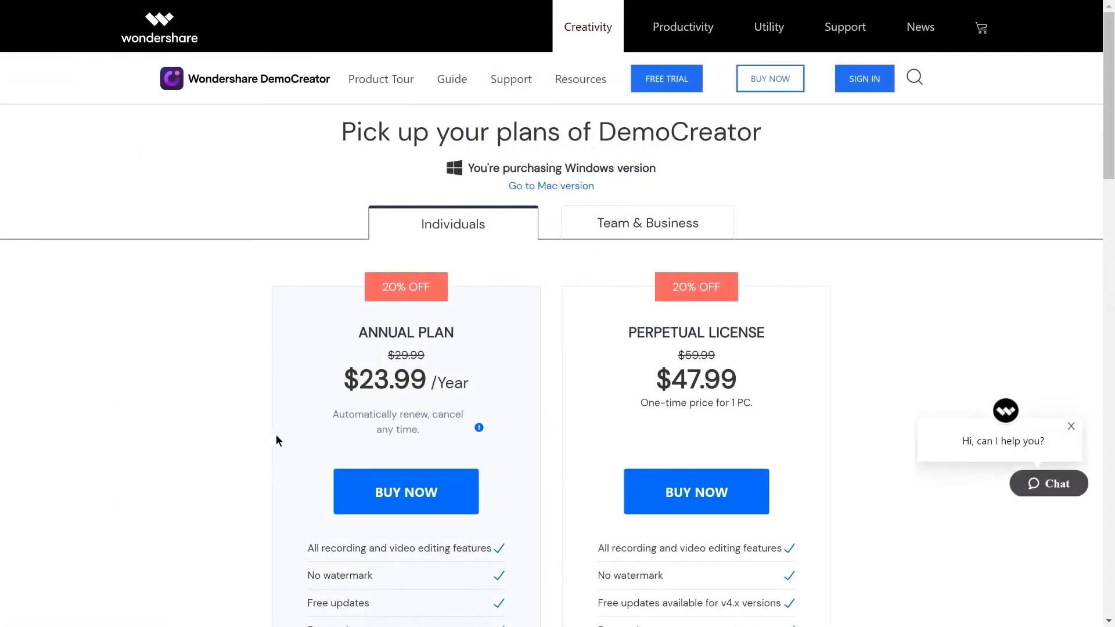
pyautogui.moveTo(323, 353)
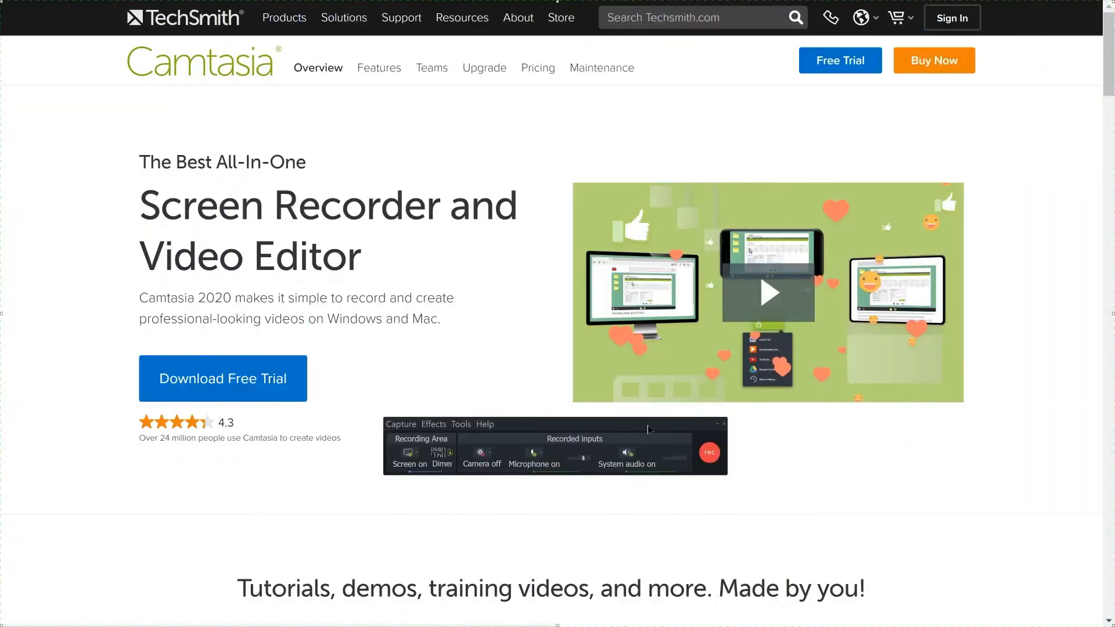
pyautogui.moveTo(708, 452)
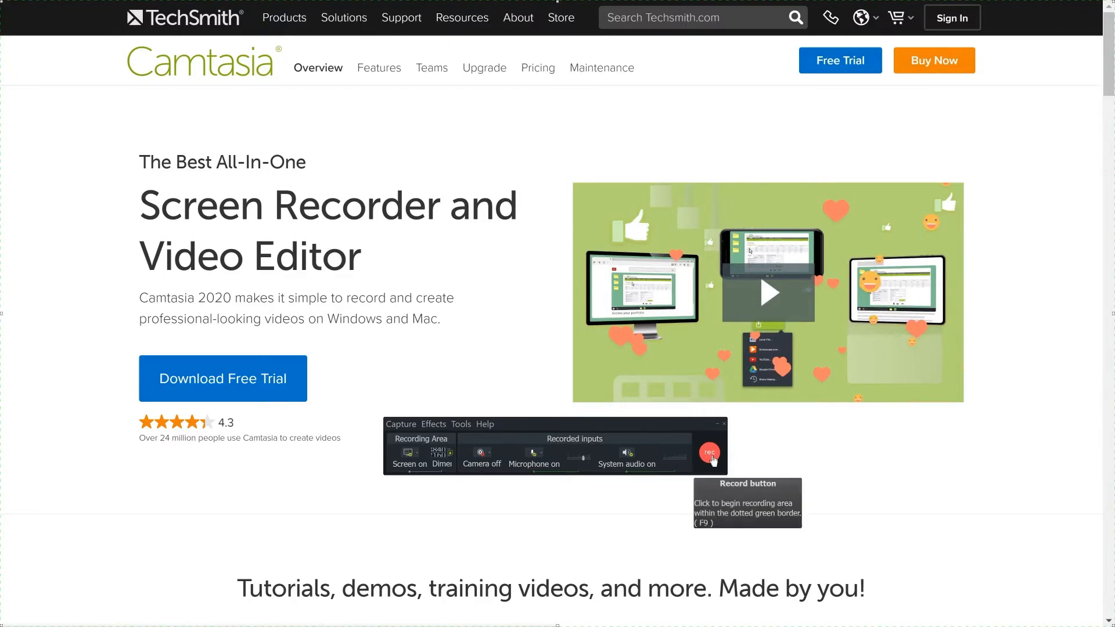
pyautogui.moveTo(633, 454)
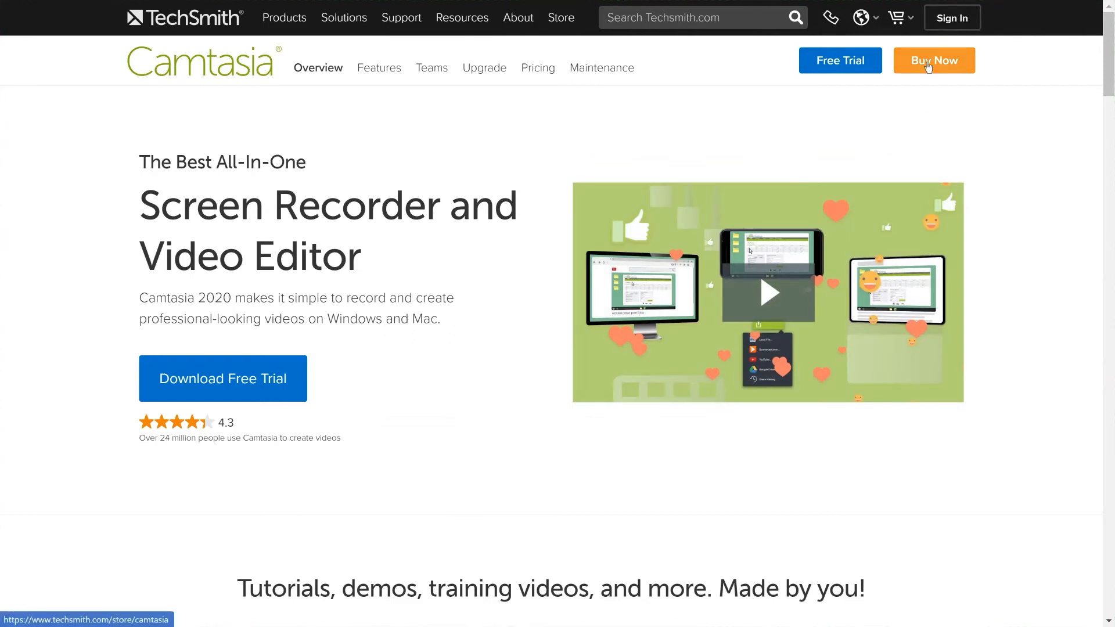
# Step: Go to the Camtasia store page via Buy Now to see its price
pyautogui.click(934, 60)
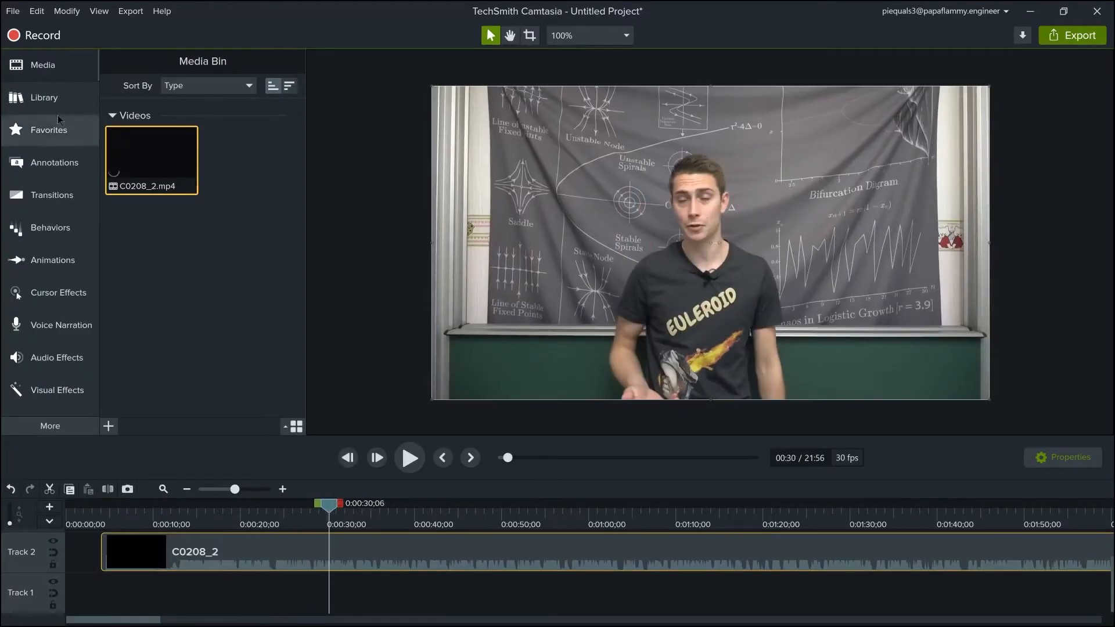
# Step: Turn off System audio in the Camtasia recorder toolbar
pyautogui.click(44, 98)
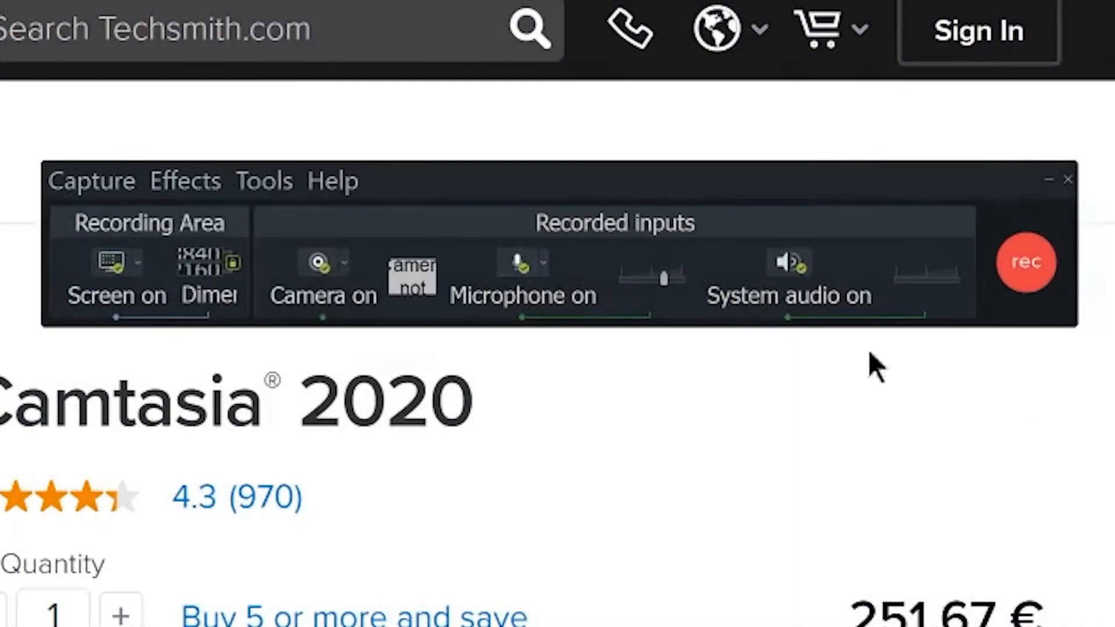
pyautogui.click(788, 262)
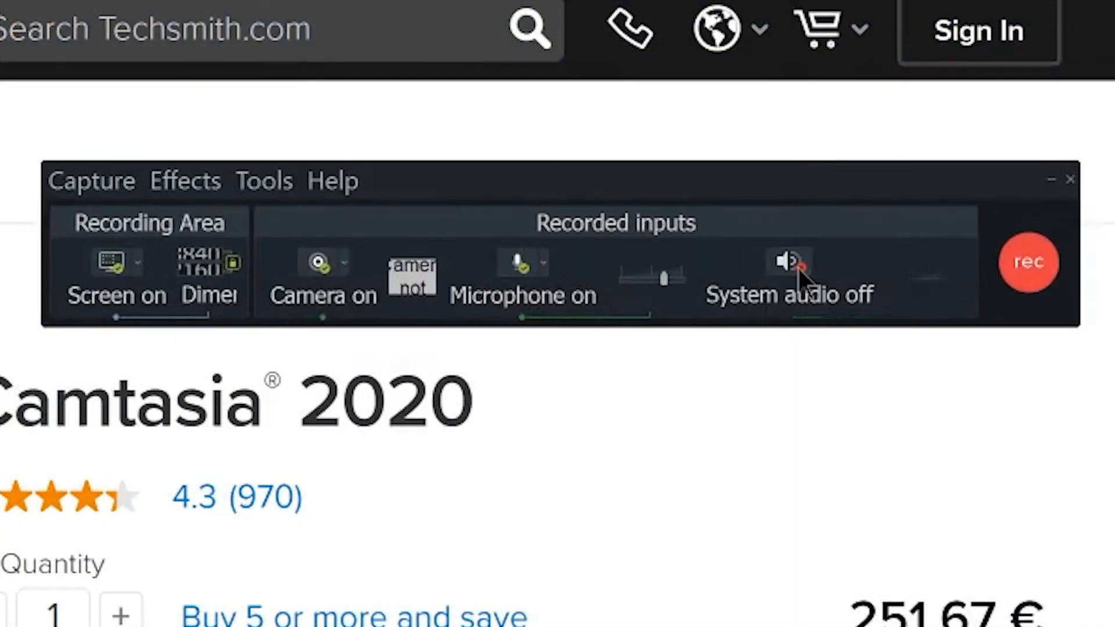
pyautogui.click(545, 264)
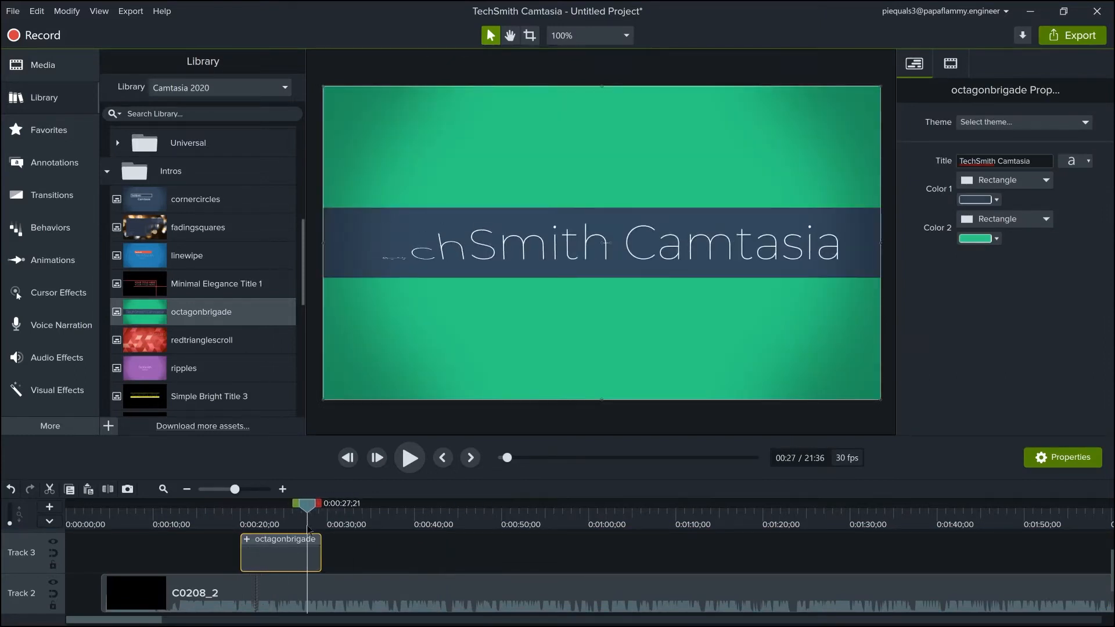
# Step: Place the octagonbrigade intro titled 'TechSmith Camtasia' on the timeline
pyautogui.click(50, 228)
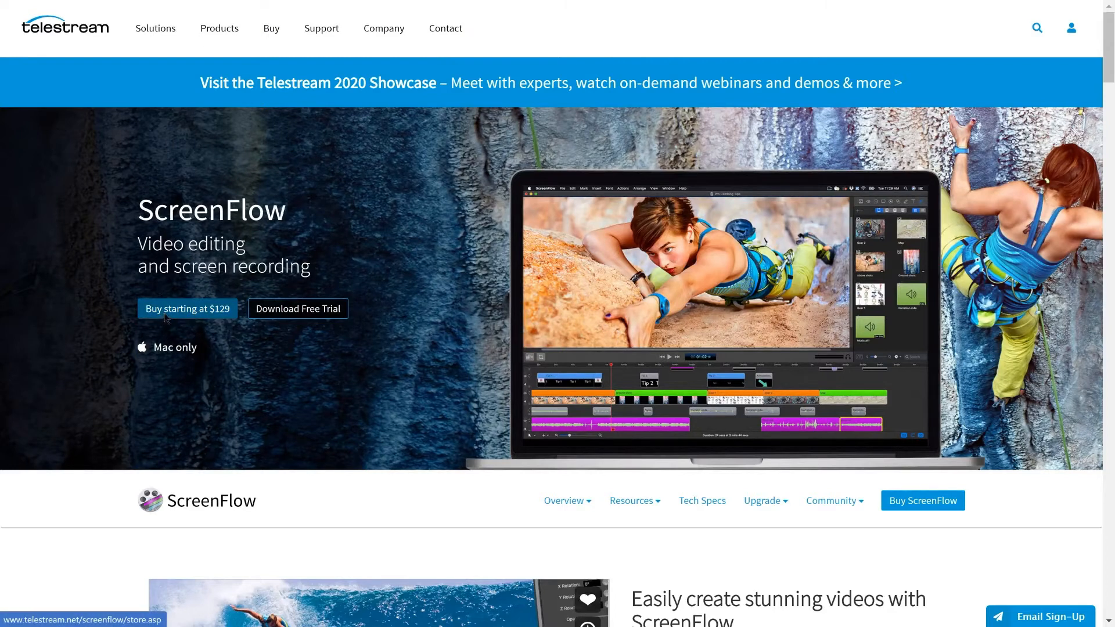
# Step: View the ScreenFlow store's $129, $175 Super Pak and $209 bundle prices
pyautogui.click(187, 308)
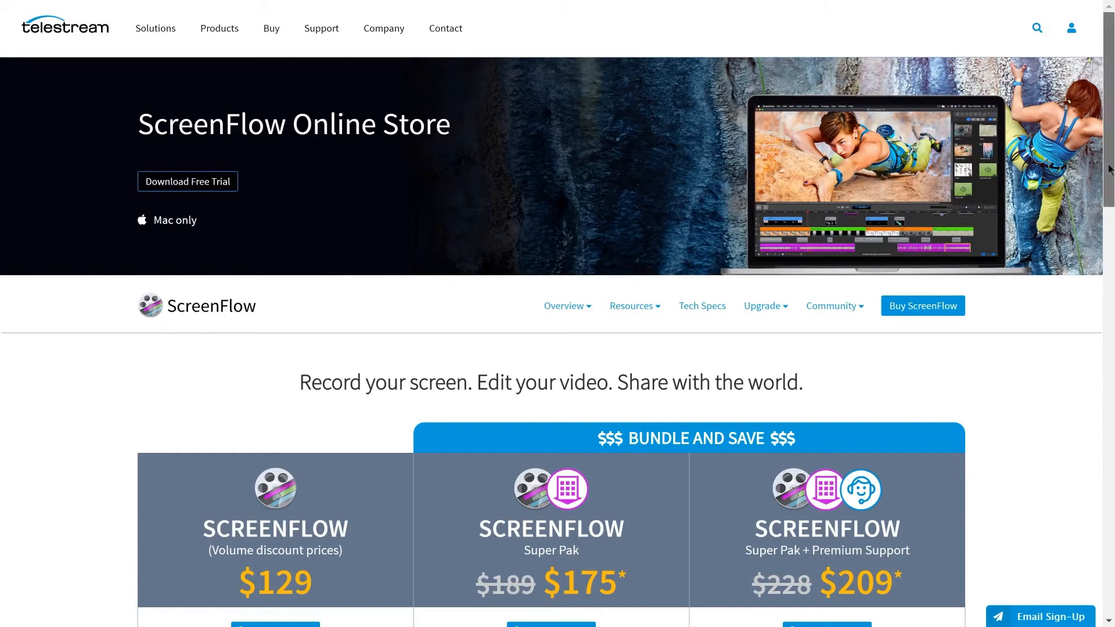
pyautogui.scroll(-3)
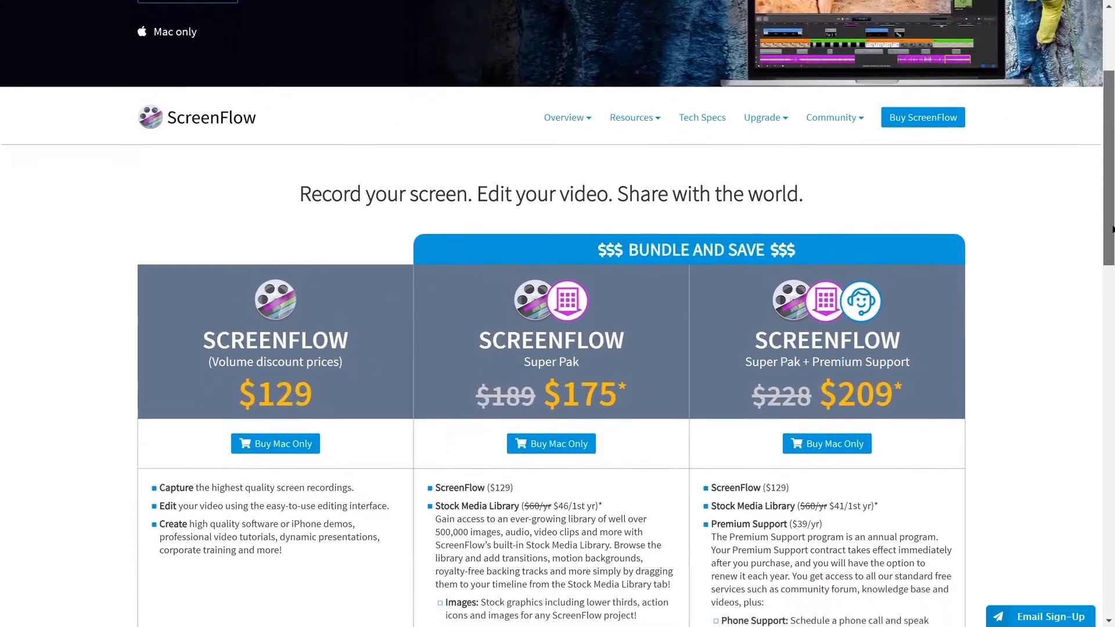
pyautogui.scroll(-3)
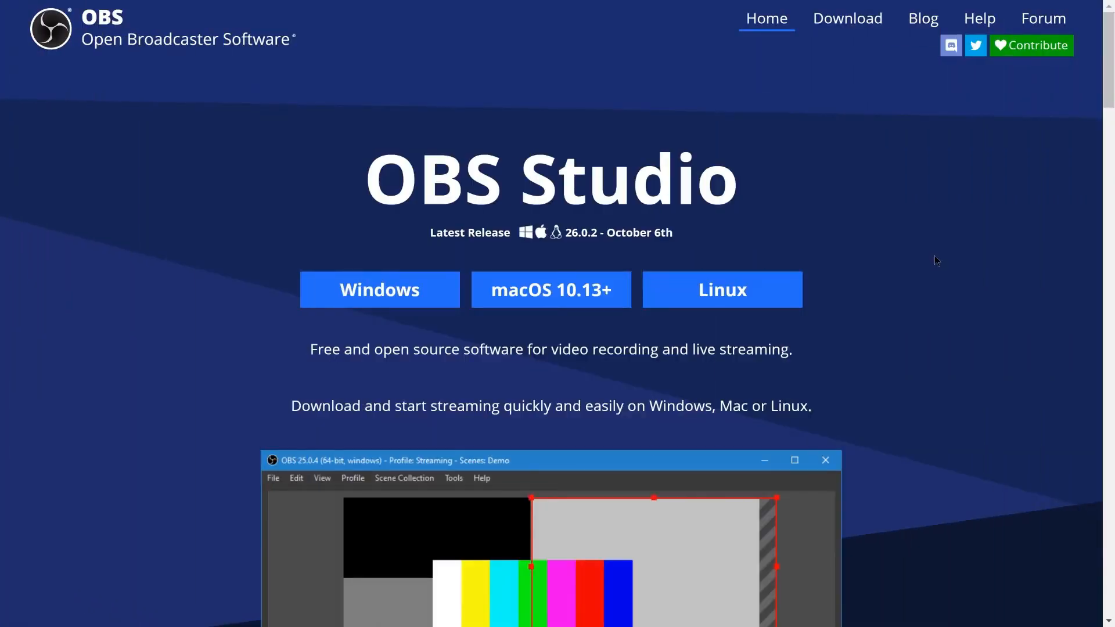
pyautogui.moveTo(846, 18)
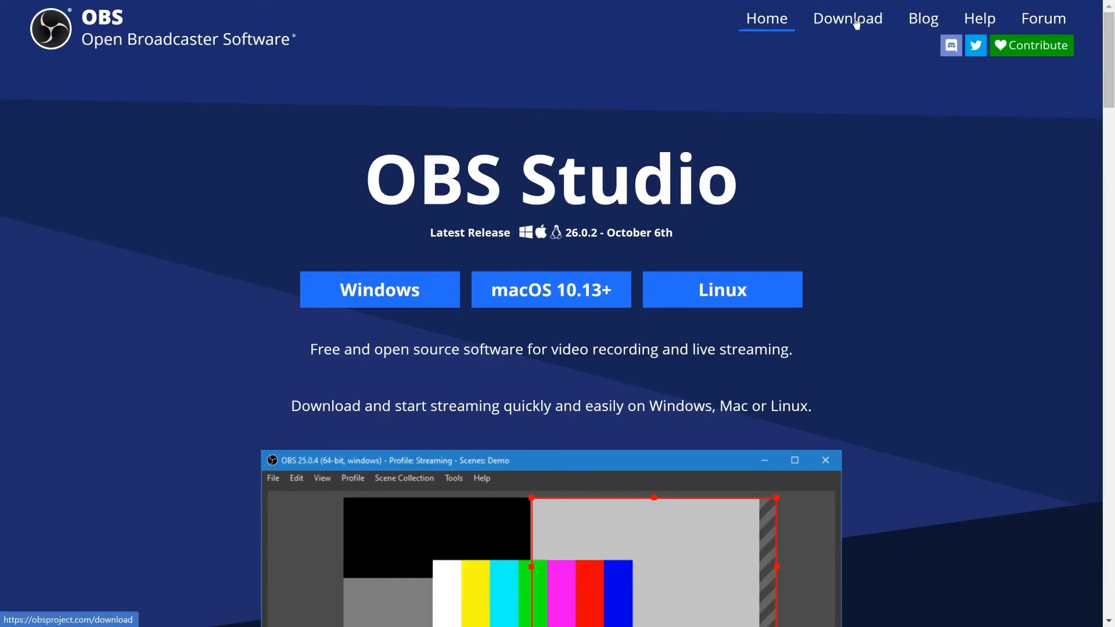
# Step: Go to the OBS Studio download page with the Windows 26.0.2 installer options
pyautogui.click(846, 19)
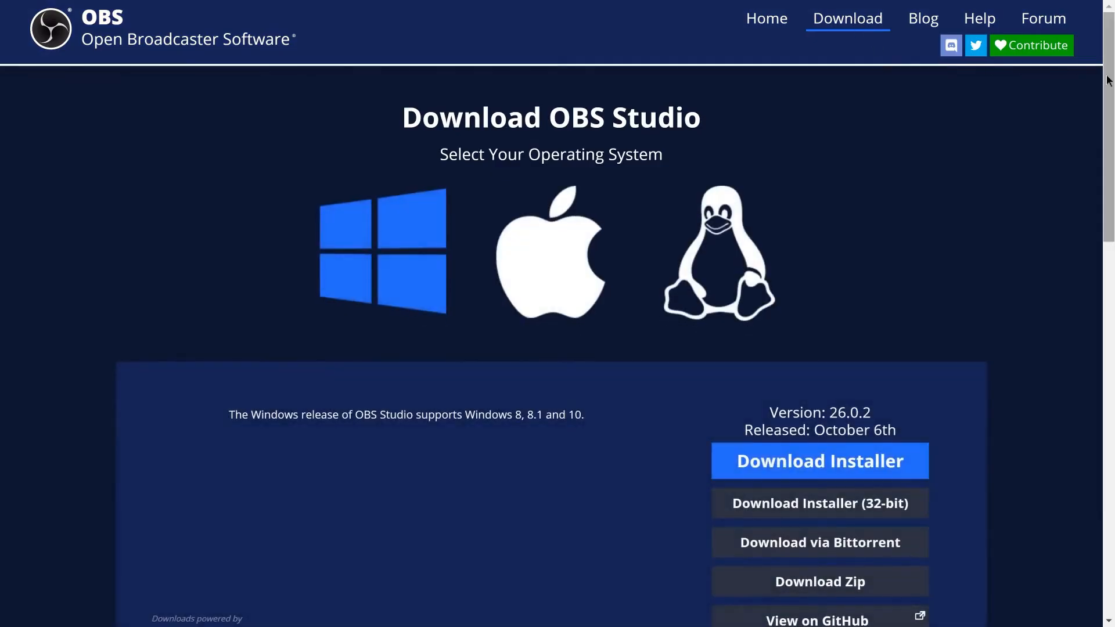
pyautogui.scroll(-3)
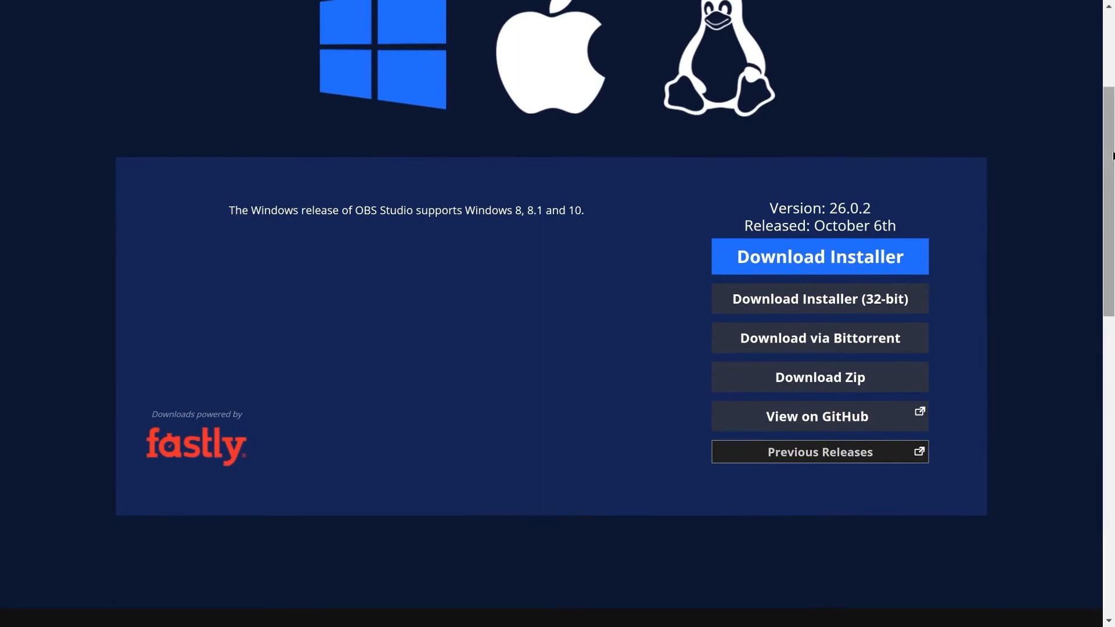
pyautogui.moveTo(972, 254)
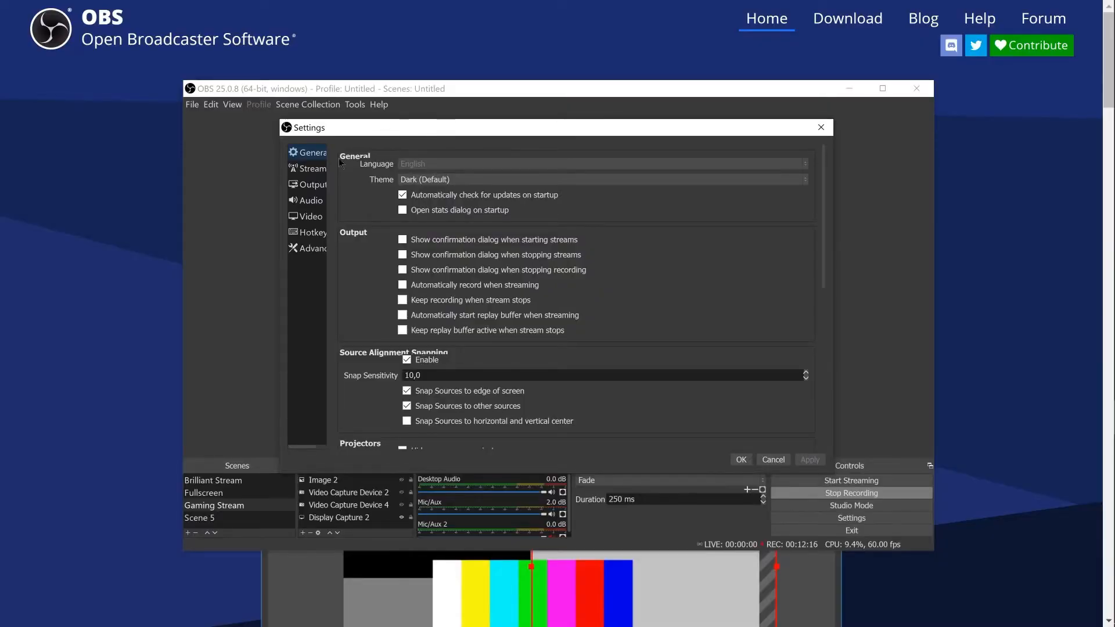
# Step: Review OBS Stream (YouTube, 4500 Kbps) and Output encoding settings
pyautogui.click(311, 169)
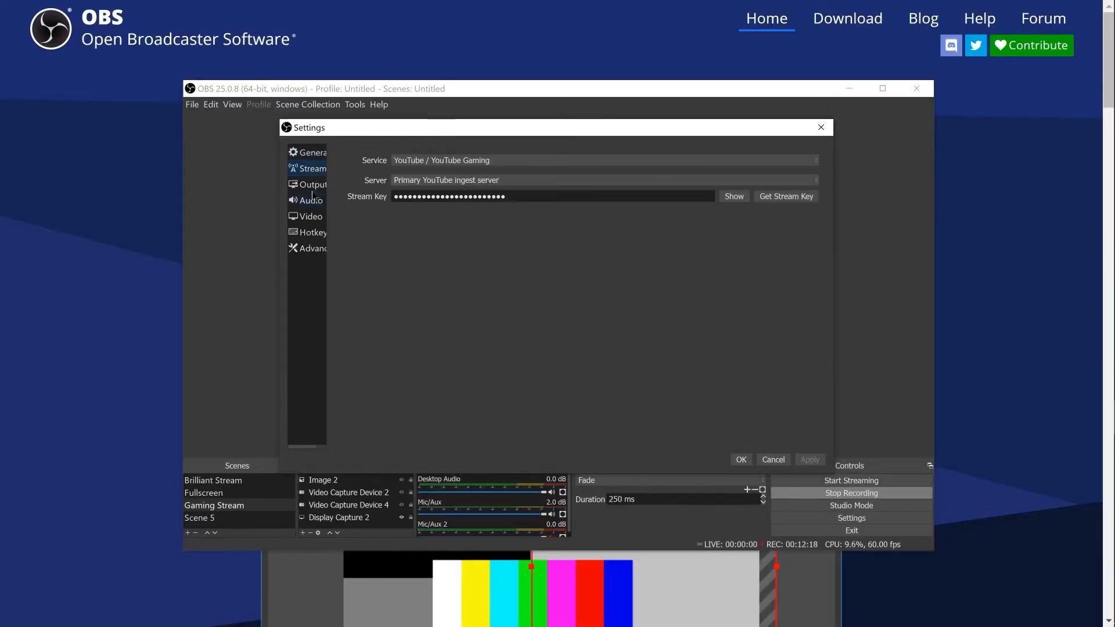
pyautogui.click(312, 184)
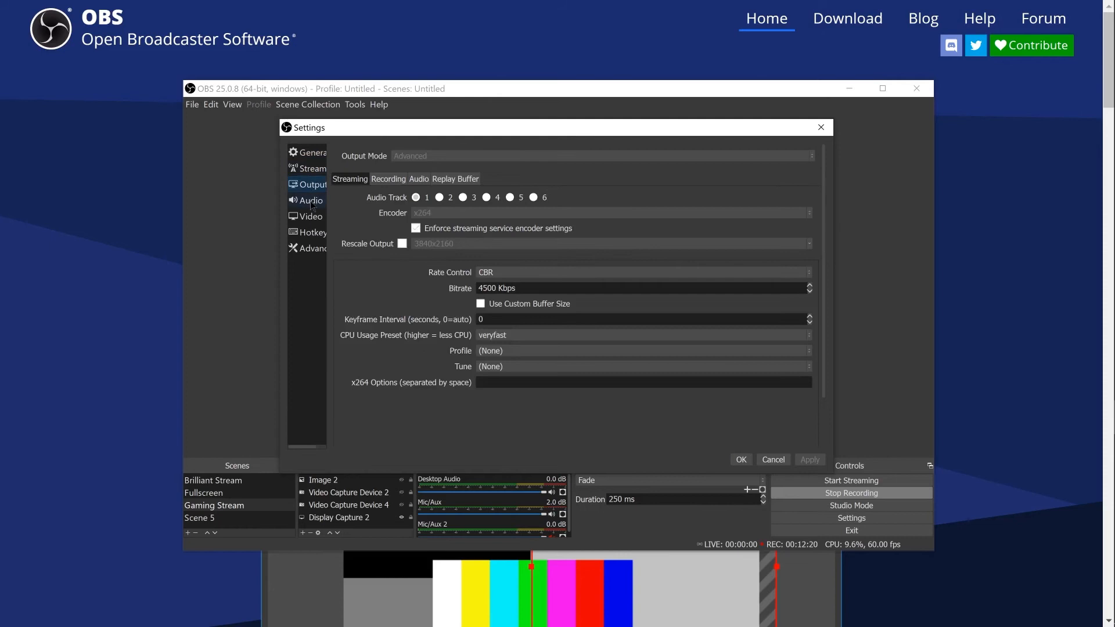
pyautogui.click(311, 216)
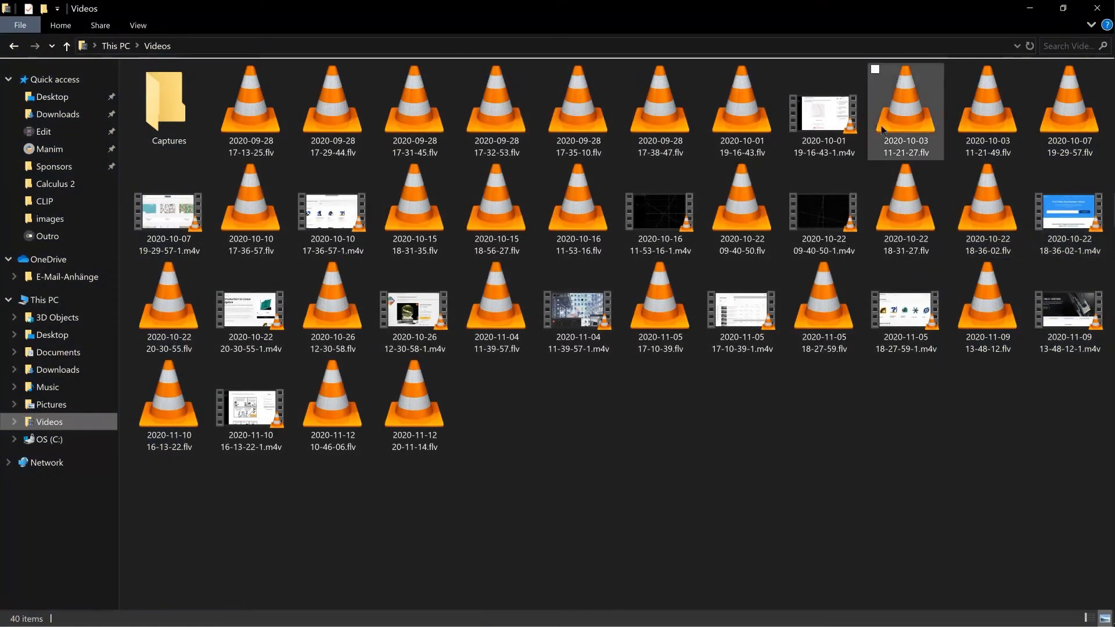
# Step: Show the Videos folder full of saved .flv recordings
pyautogui.click(871, 497)
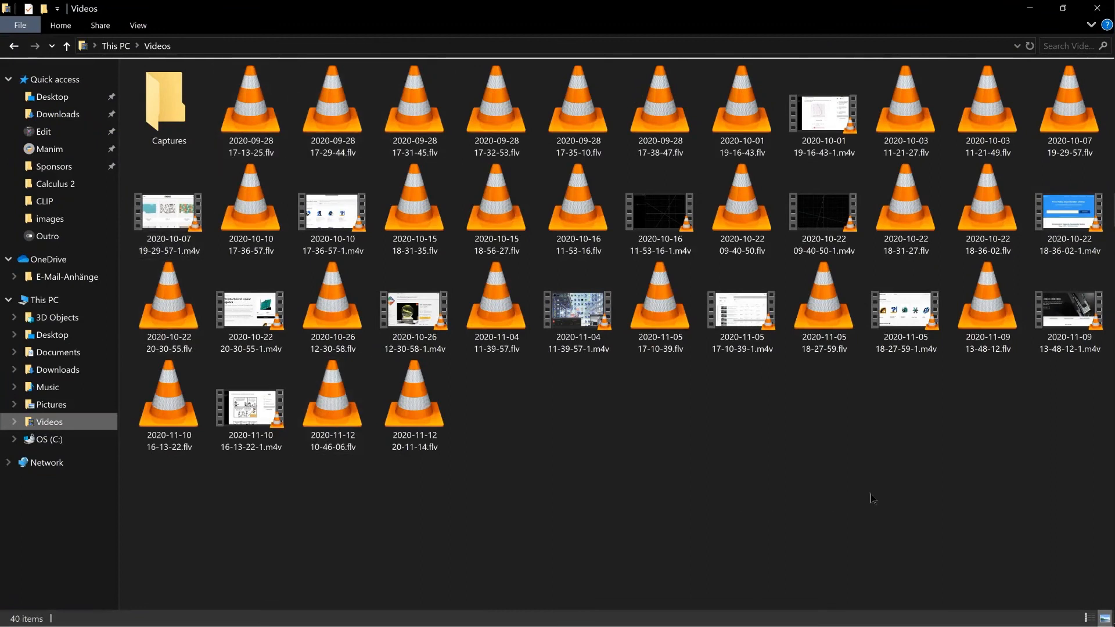